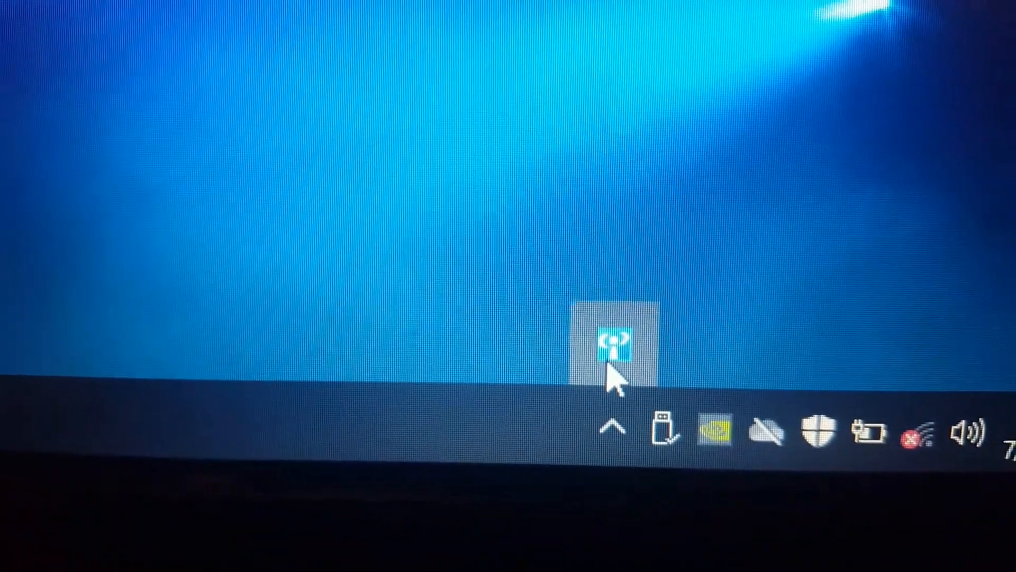
Step: Bring up the Wireless Console 3 panel from its tray icon
{"action": "right_click", "coordinate": [613, 351]}
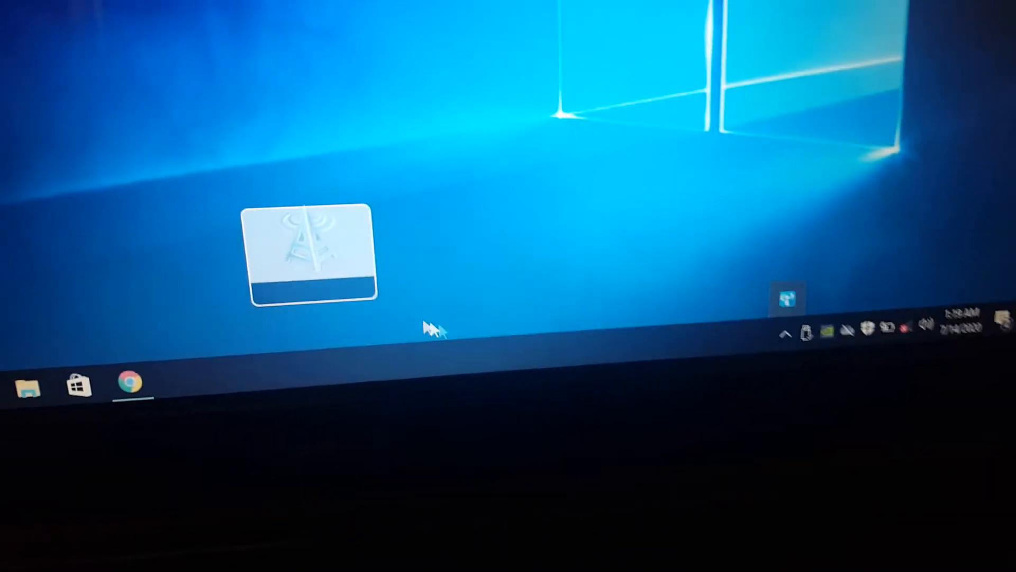
Step: Switch to the browser showing the ASUS G72Gx support page
{"action": "left_click", "coordinate": [928, 327]}
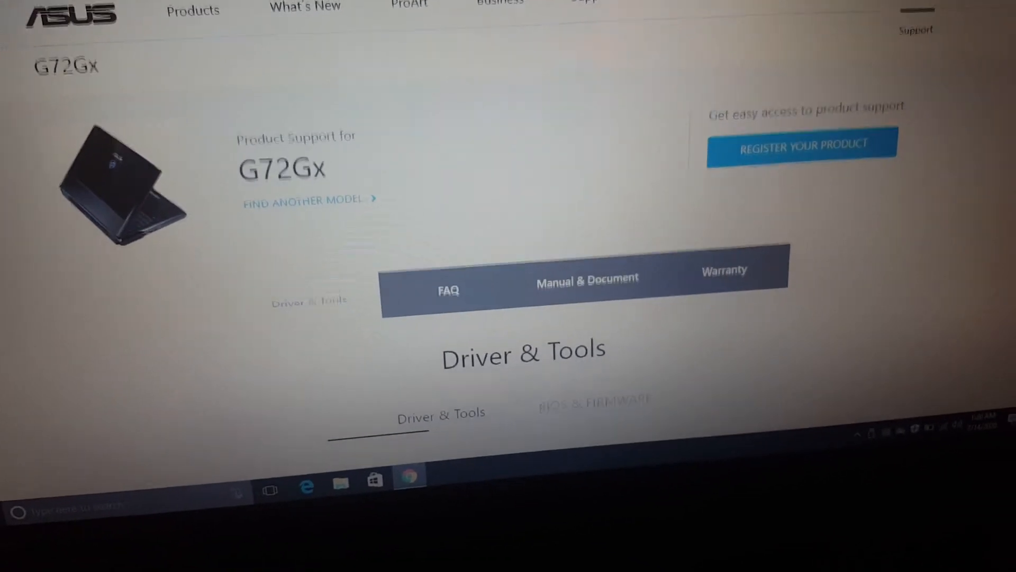
Step: Choose Windows 7 64-bit as the OS and browse the G72Gx driver list down to Wireless
{"action": "scroll", "scroll_direction": "down", "scroll_amount": 3}
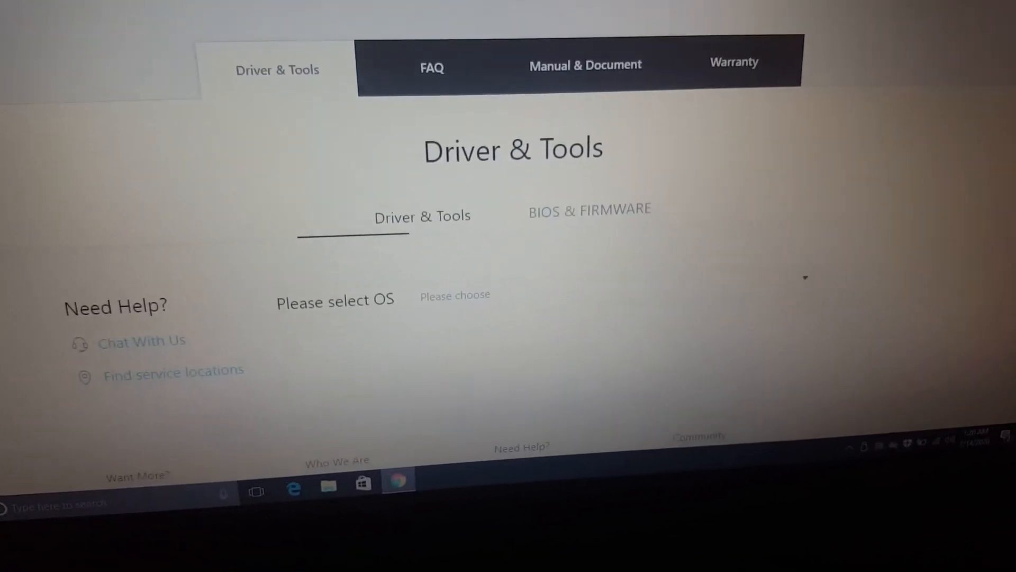
{"action": "scroll", "scroll_direction": "down", "scroll_amount": 3}
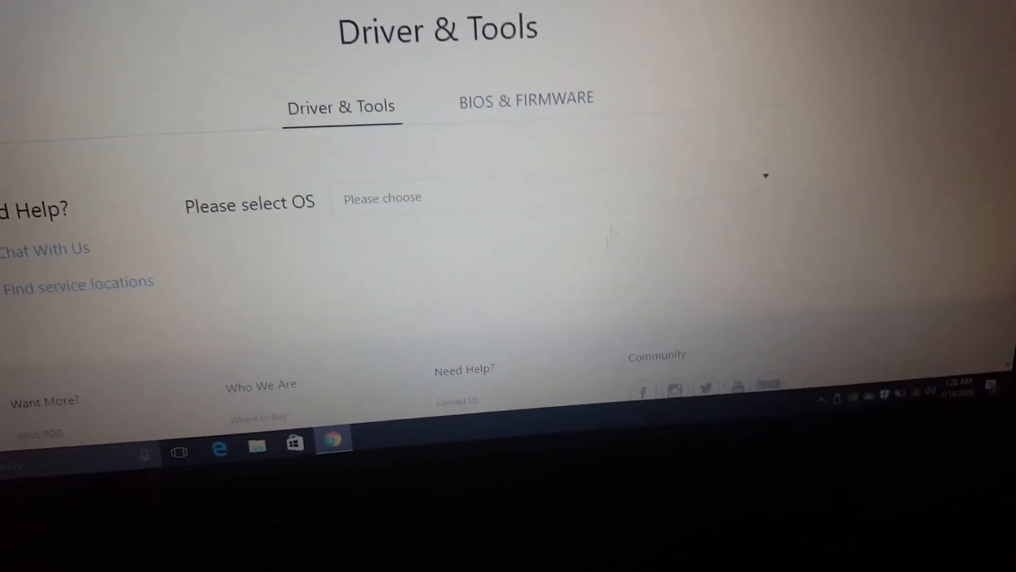
{"action": "left_click", "coordinate": [382, 198]}
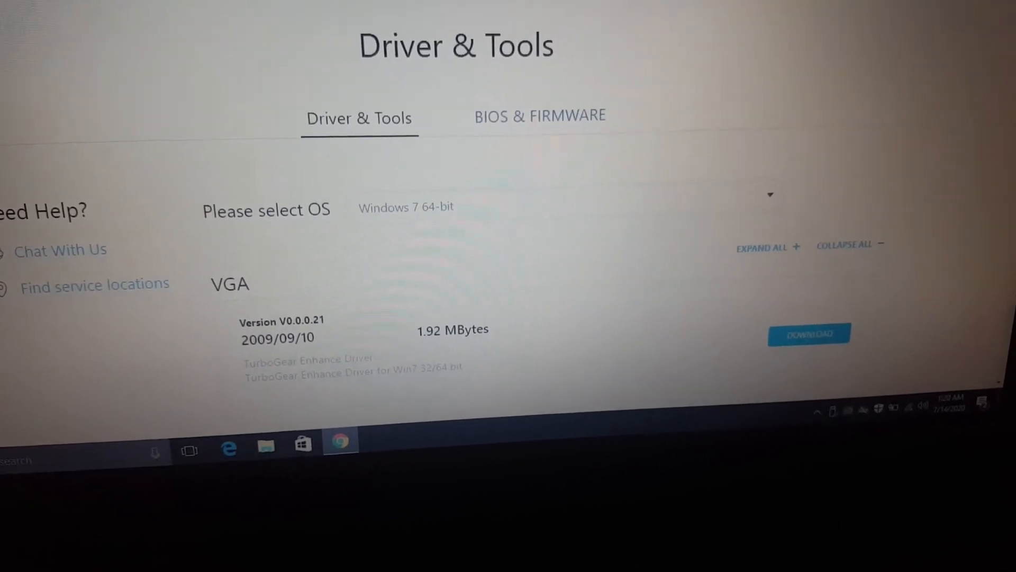
{"action": "scroll", "scroll_direction": "down", "scroll_amount": 3}
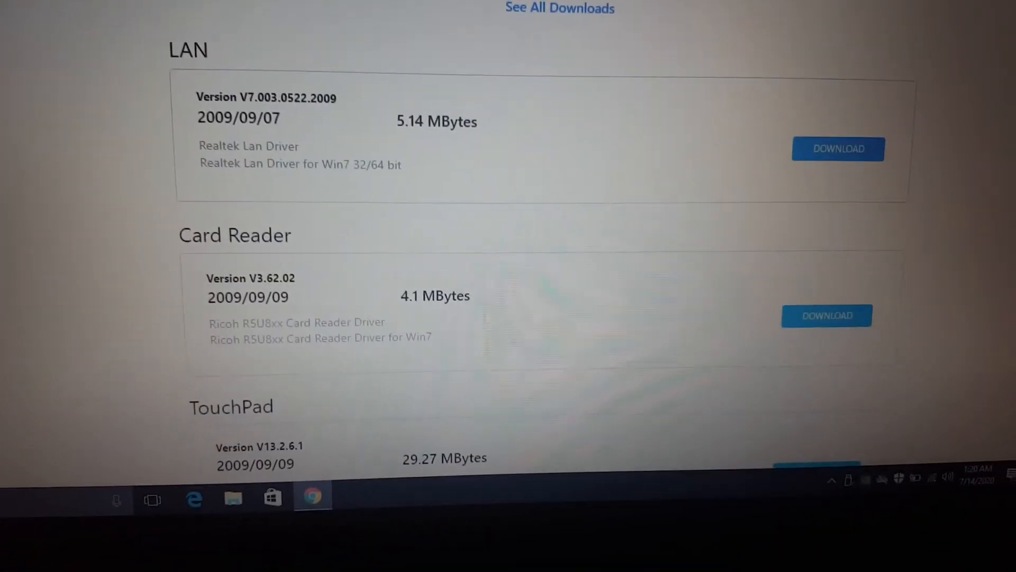
{"action": "scroll", "scroll_direction": "down", "scroll_amount": 3}
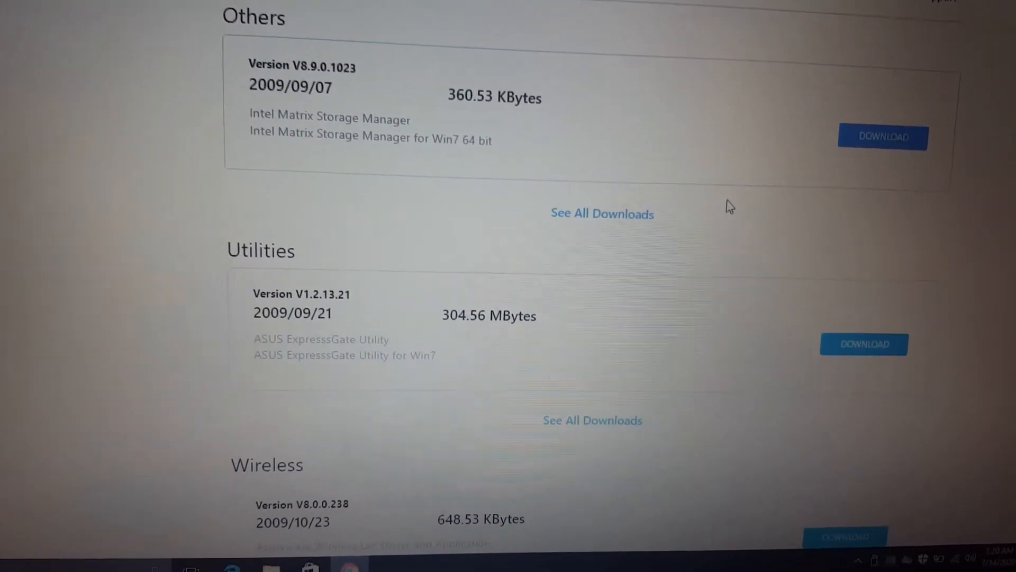
Step: Scroll to the ASUS Wireless Switch (Wireless Console3) Utility V3.0.11 for download
{"action": "scroll", "scroll_direction": "down", "scroll_amount": 3}
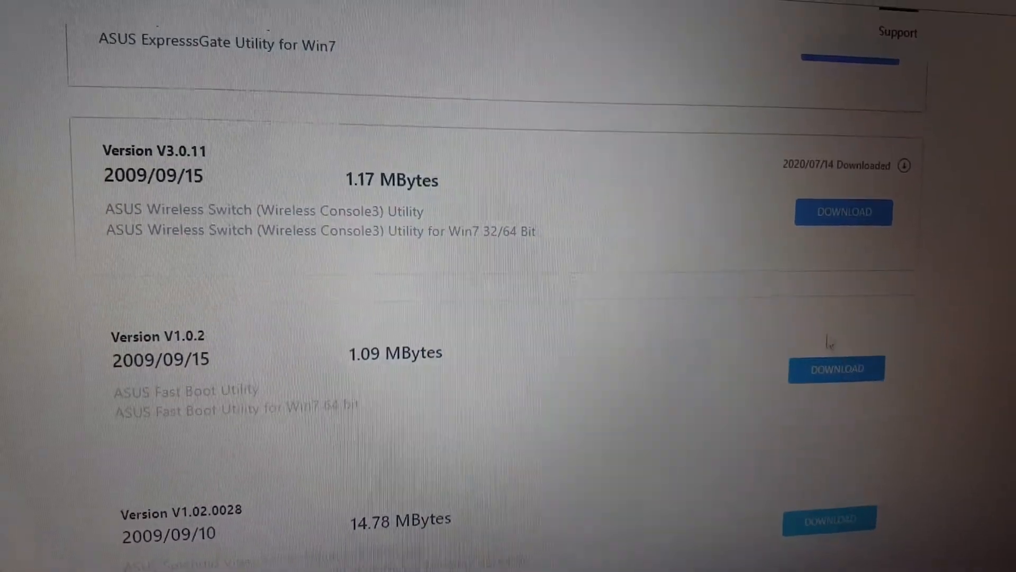
{"action": "scroll", "scroll_direction": "down", "scroll_amount": 3}
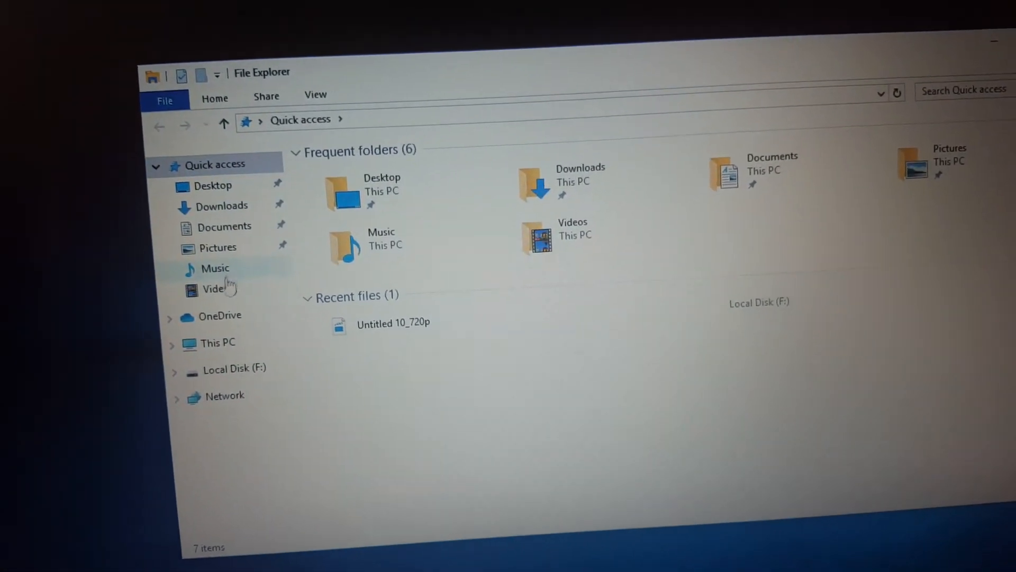
Step: In Downloads, enter the Wireless_Console_3_WIN7_32_WIN7_64_3011 folder and pick Setup
{"action": "left_click", "coordinate": [224, 205]}
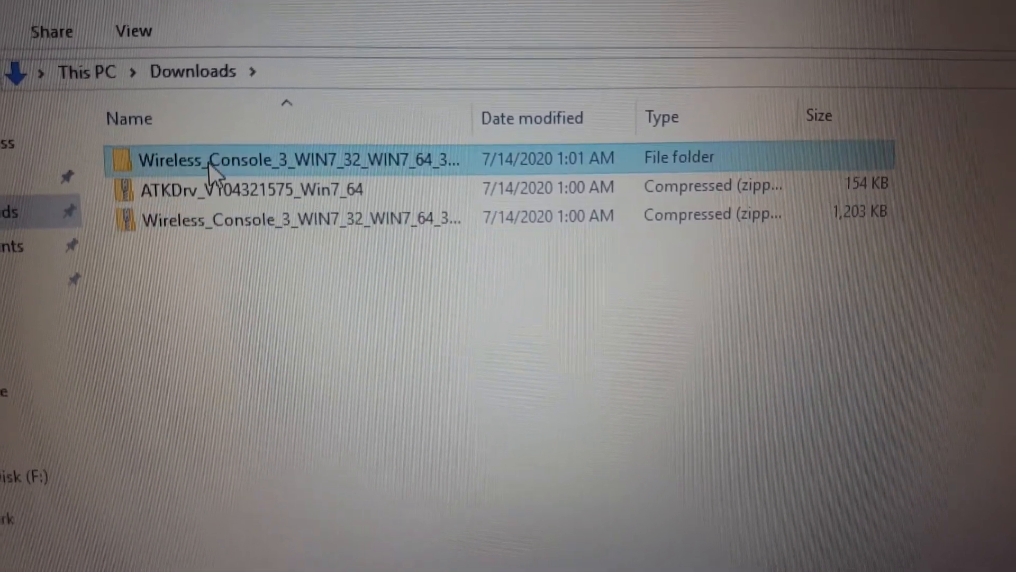
{"action": "double_click", "coordinate": [278, 160]}
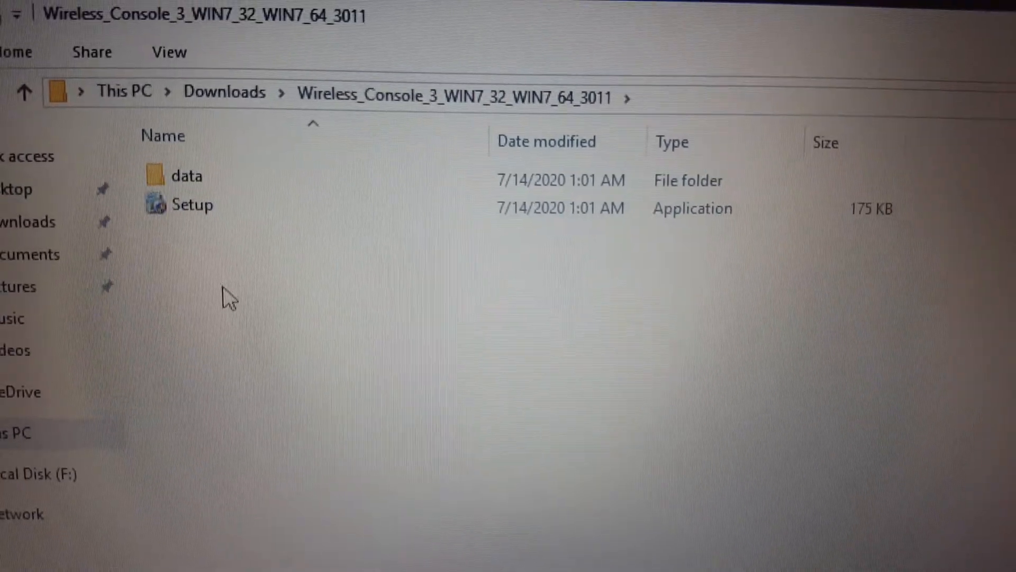
{"action": "left_click", "coordinate": [188, 205]}
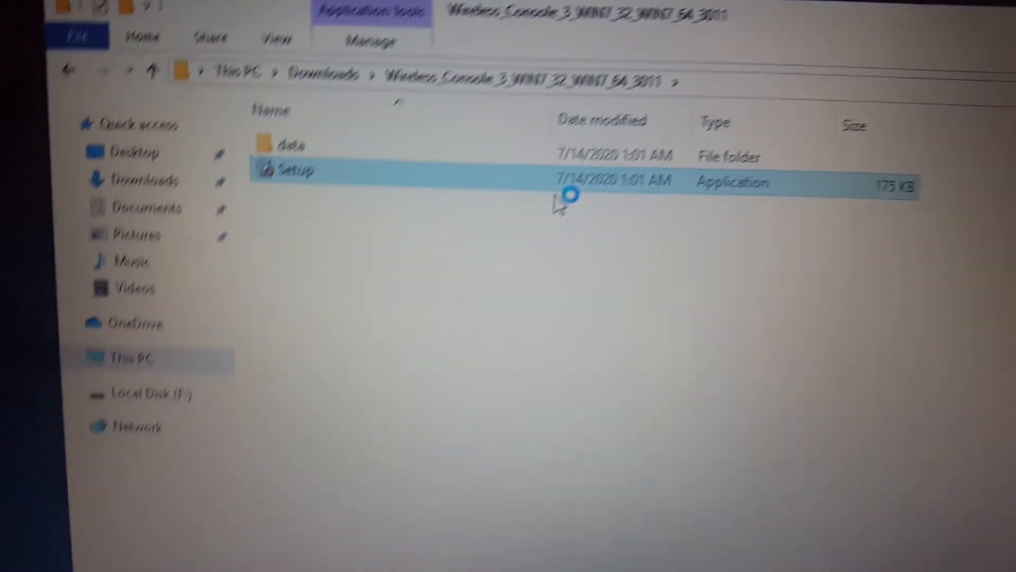
Step: Launch the Wireless Console 3 installer, granting User Account Control permission
{"action": "double_click", "coordinate": [288, 171]}
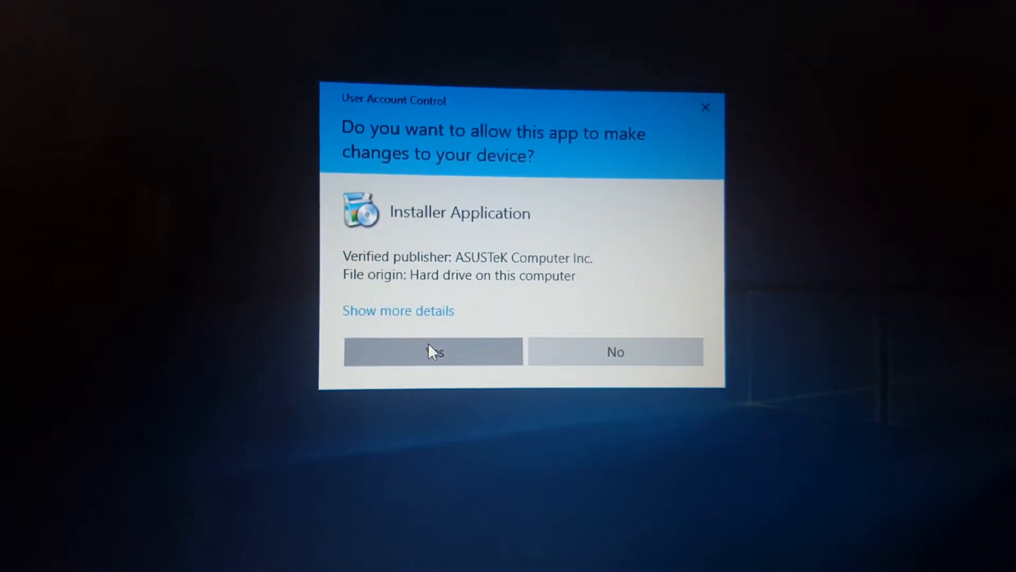
{"action": "left_click", "coordinate": [433, 352]}
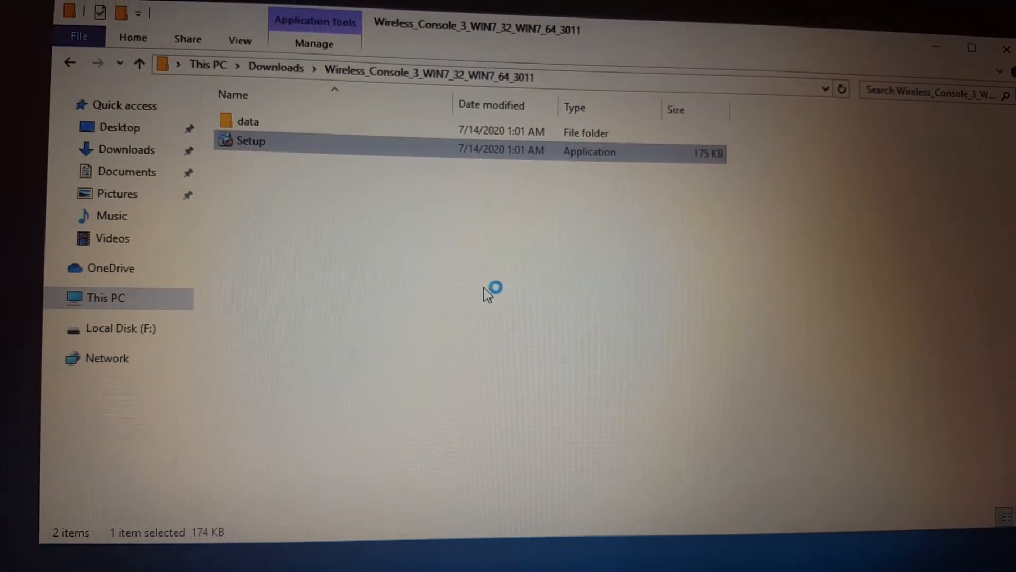
{"action": "double_click", "coordinate": [251, 141]}
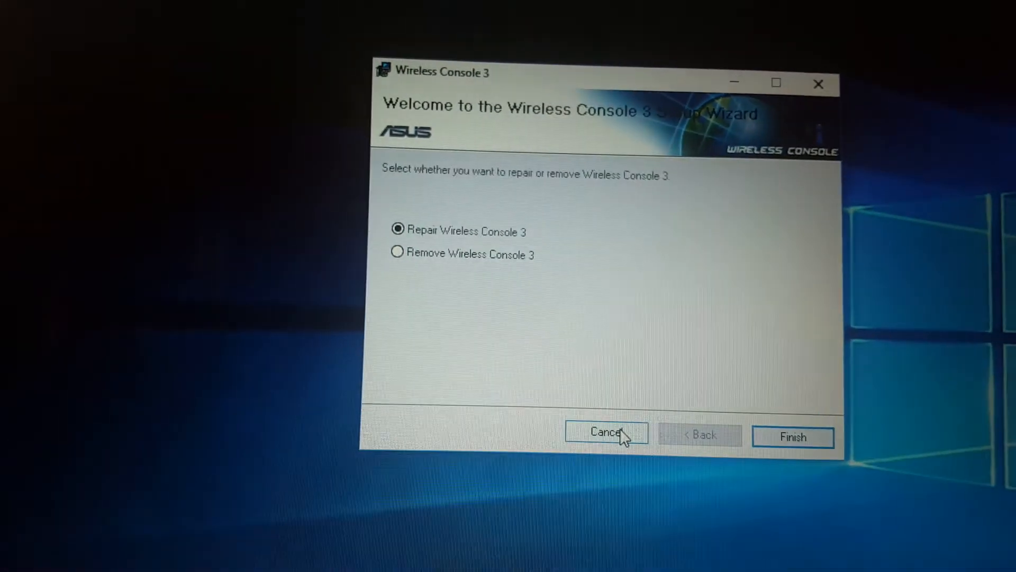
Step: Cancel the setup wizard and confirm exiting the unfinished installation
{"action": "left_click", "coordinate": [606, 432]}
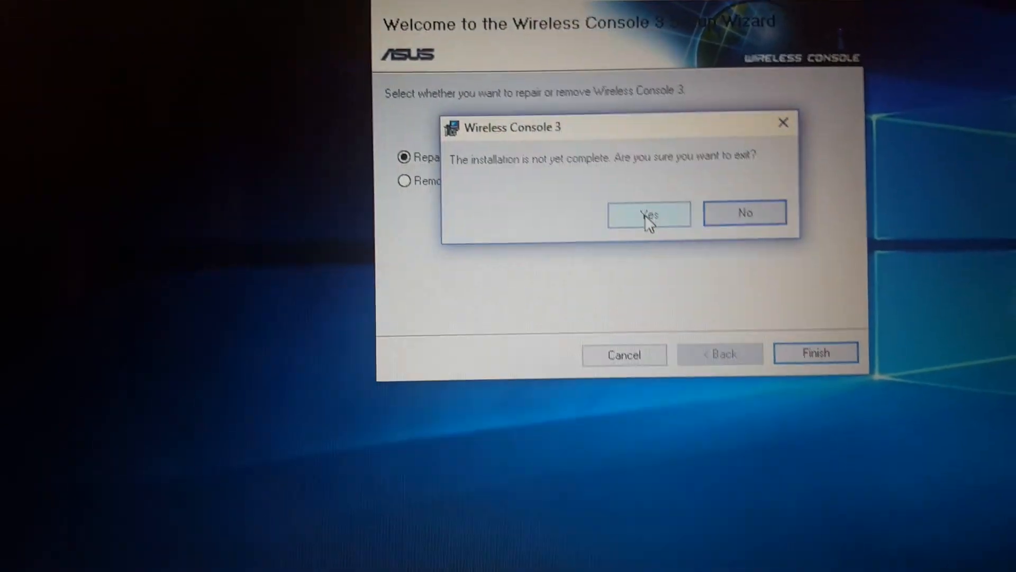
{"action": "left_click", "coordinate": [649, 213]}
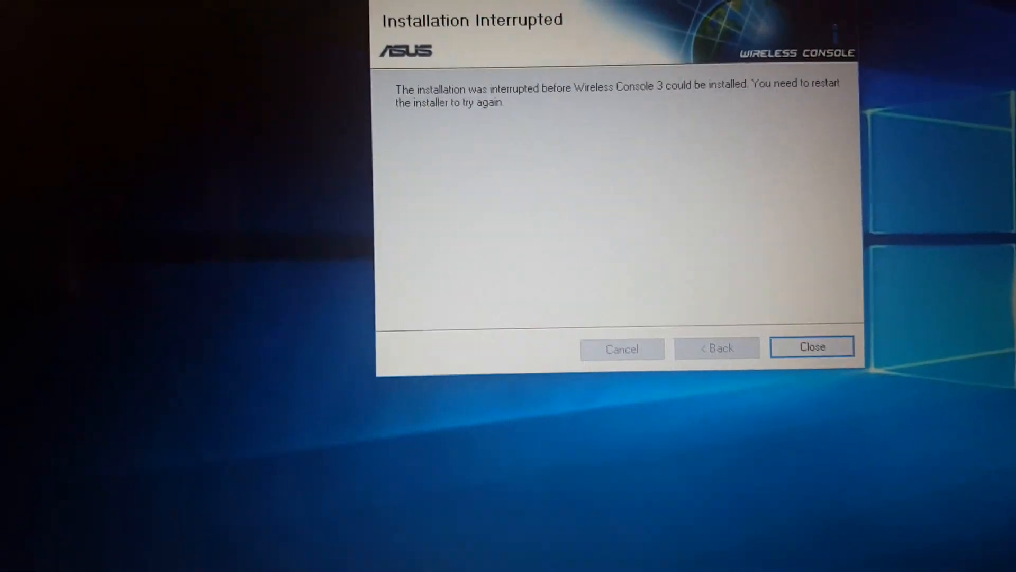